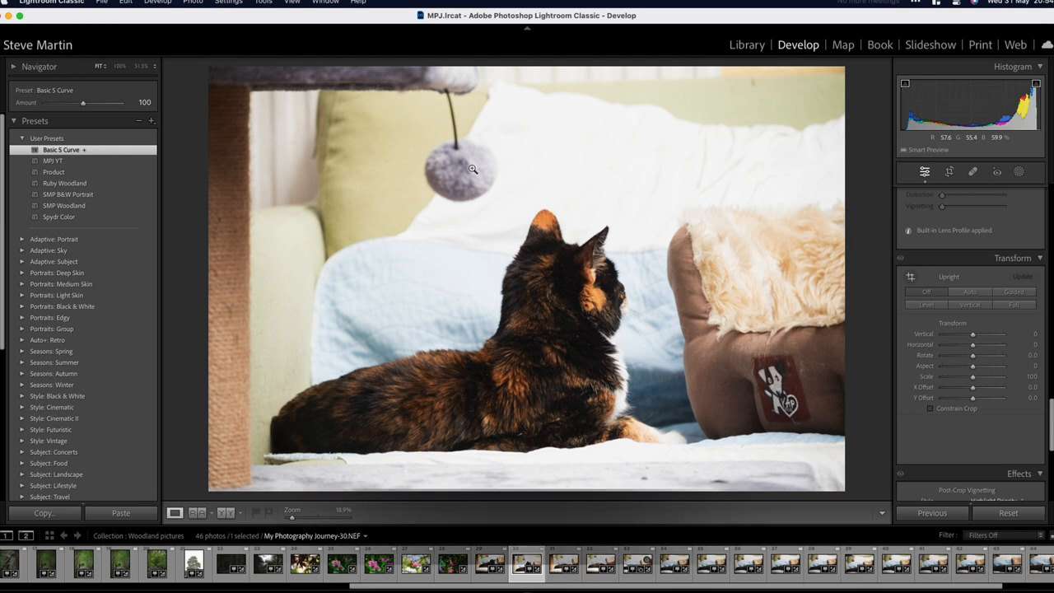
Zoom in on the cat photo in the Develop module with Cmd + =
key(cmd+plus)
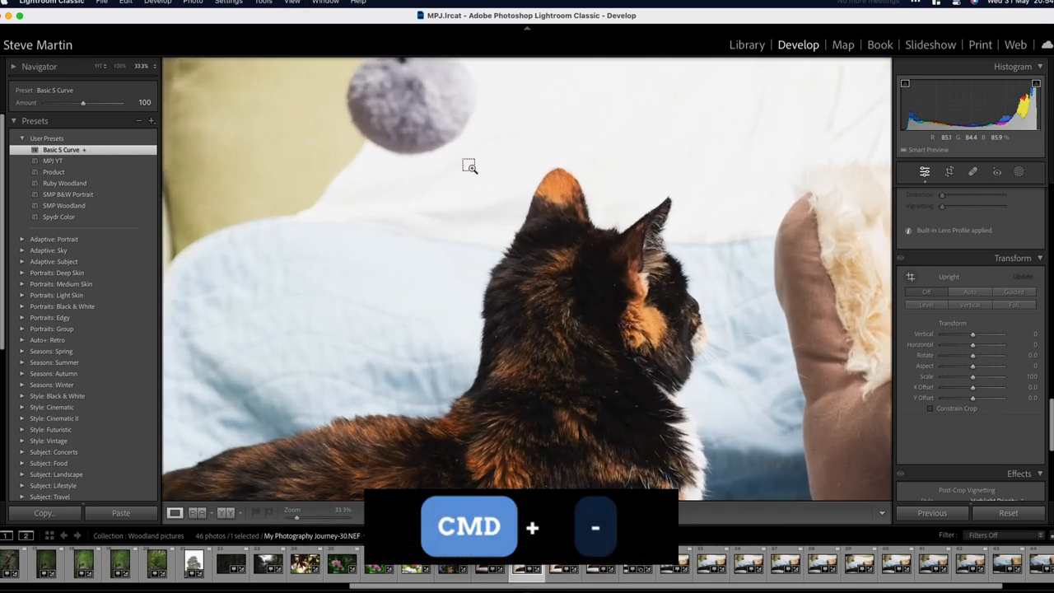